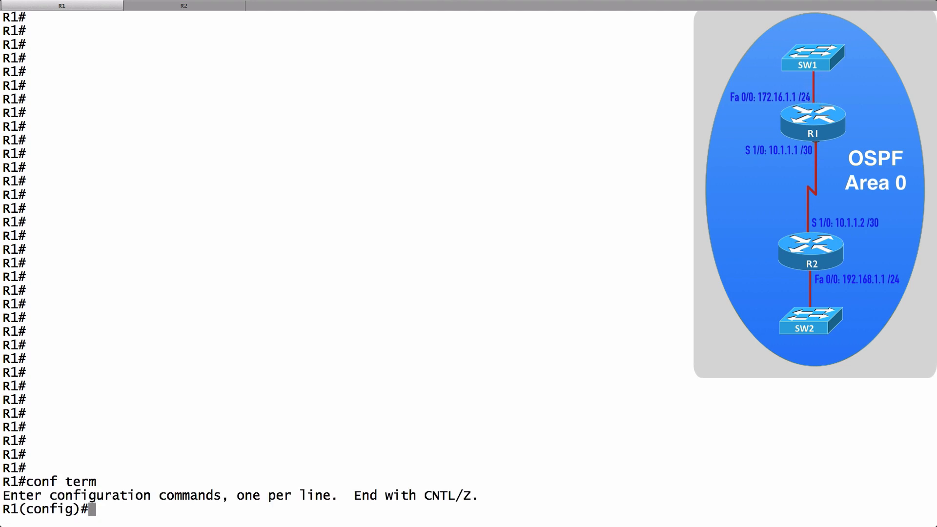
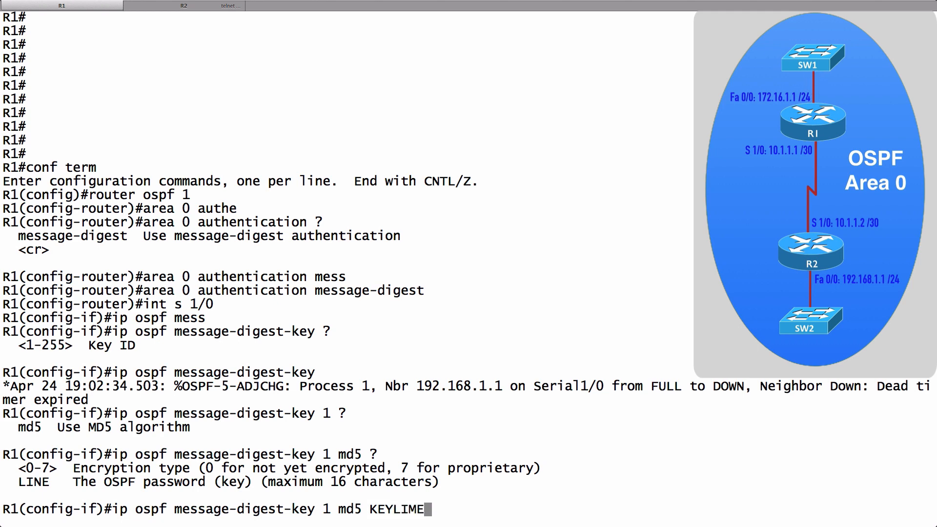
# Under router ospf 1 on R1, enable area 0 authentication message-digest
pyautogui.press('Return')
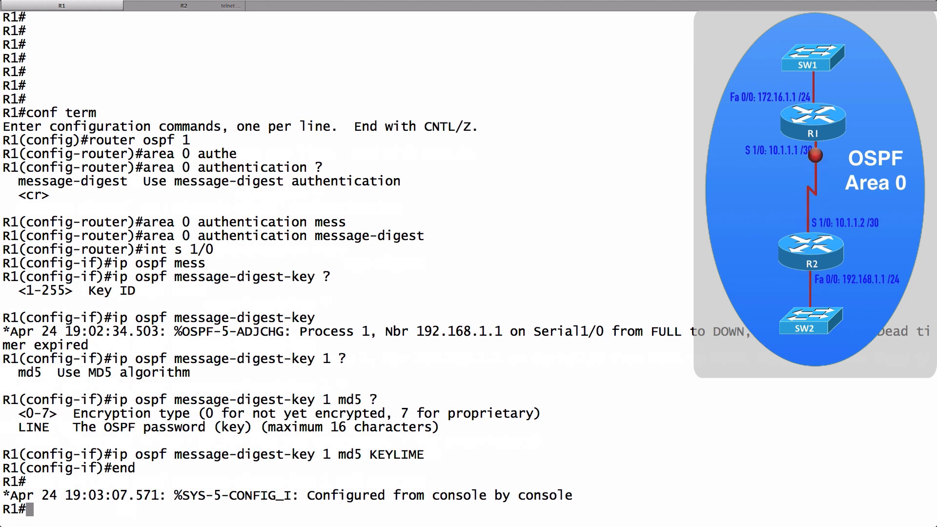
# On R2's Serial1/0, enable ip ospf authentication message-digest
pyautogui.click(184, 6)
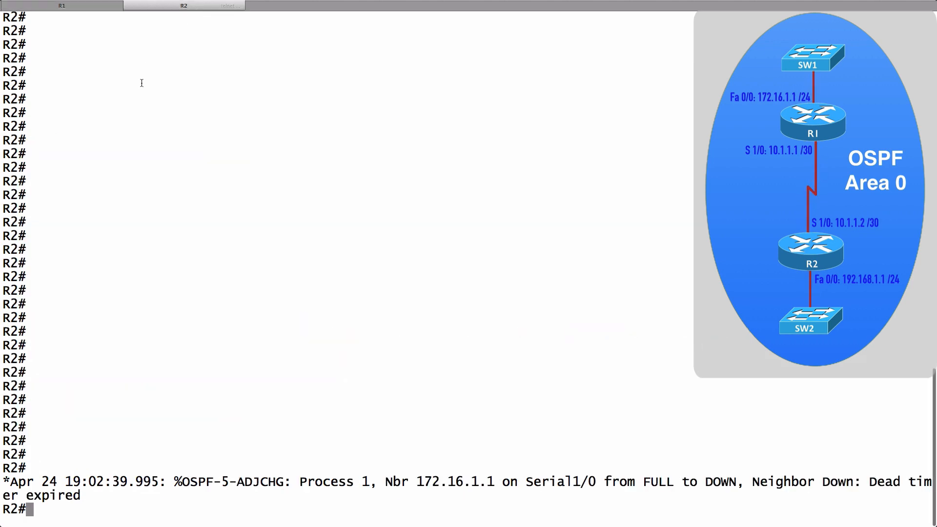
pyautogui.write('conf term')
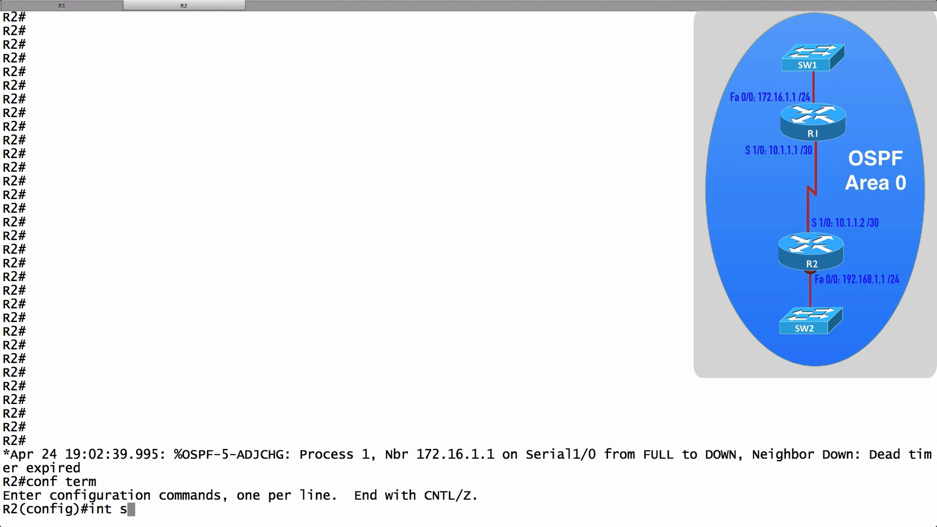
pyautogui.press('Return')
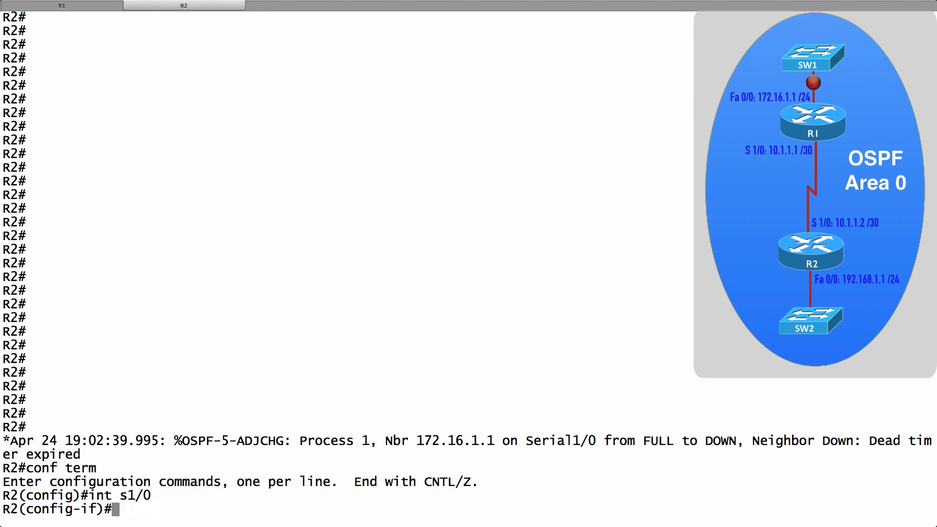
pyautogui.write('ip ospf authentication')
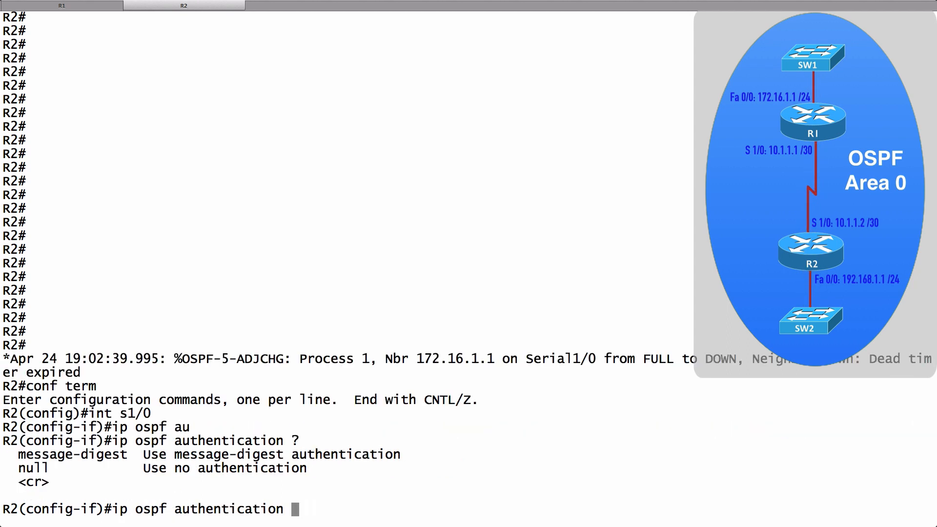
pyautogui.write('message-')
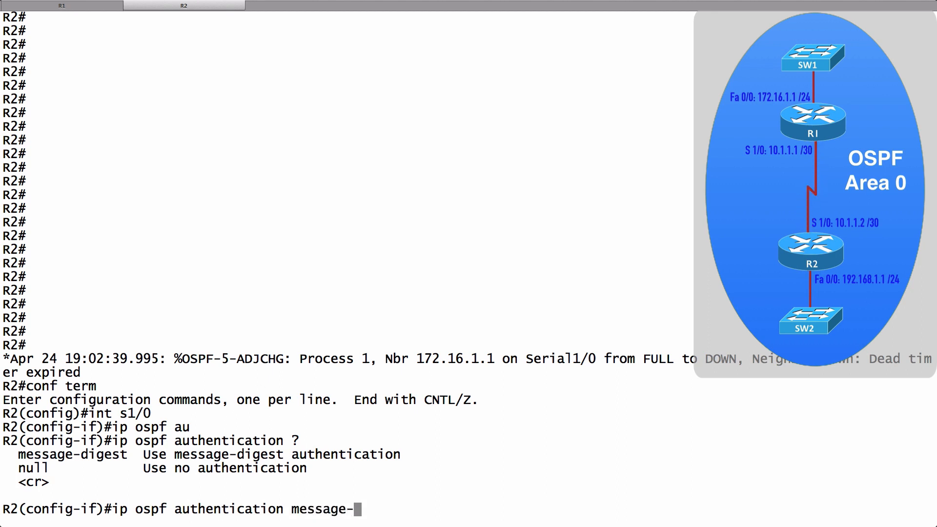
pyautogui.press('Return')
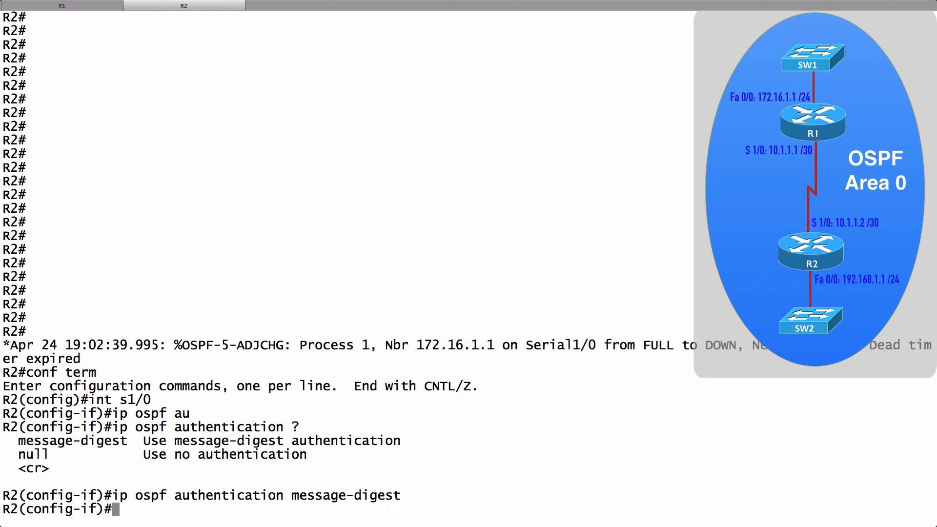
pyautogui.write('ip ospf message-digest-key')
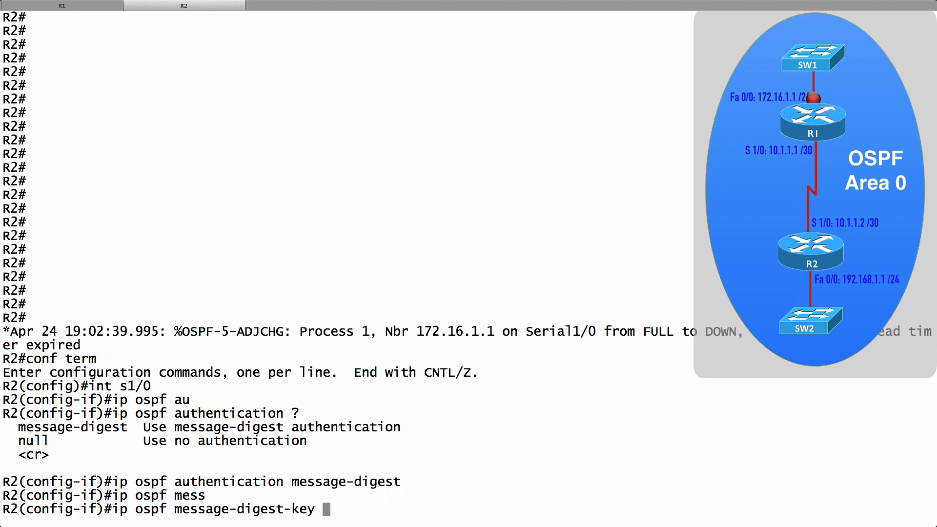
pyautogui.write('?')
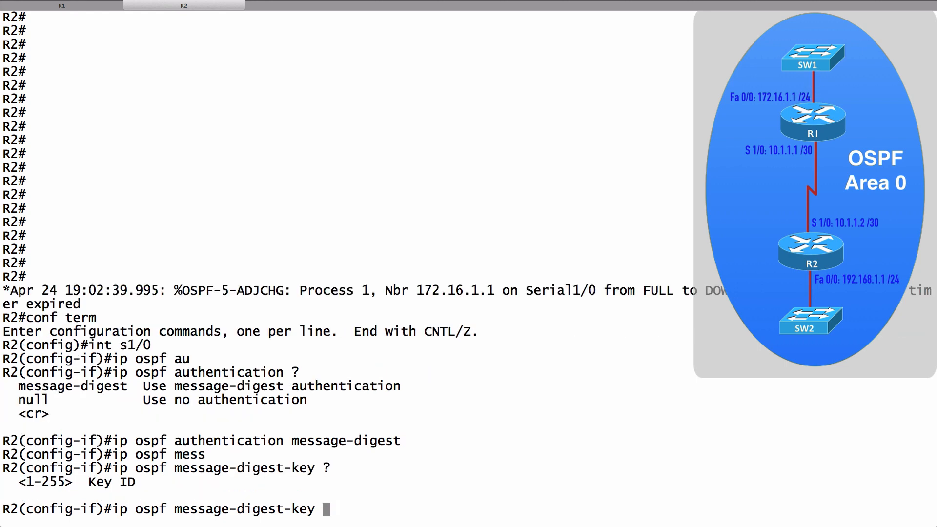
pyautogui.write('1')
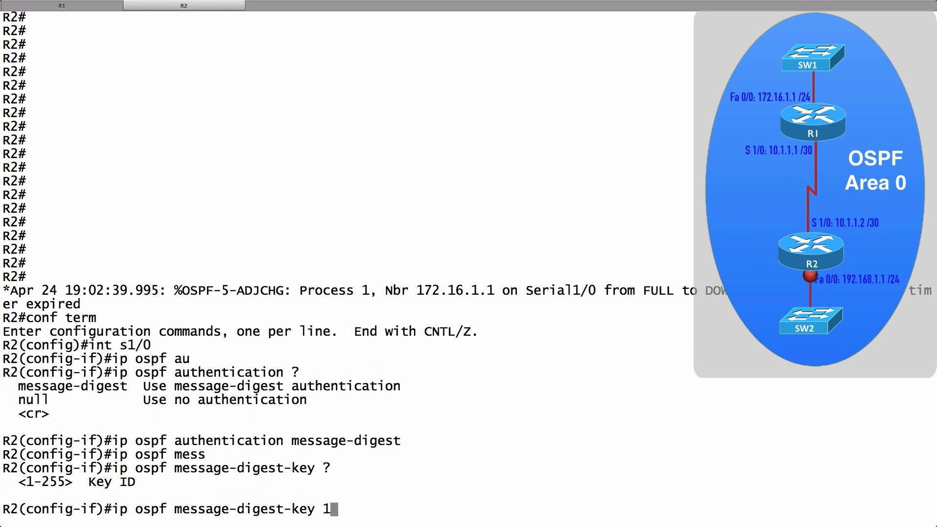
pyautogui.write('?')
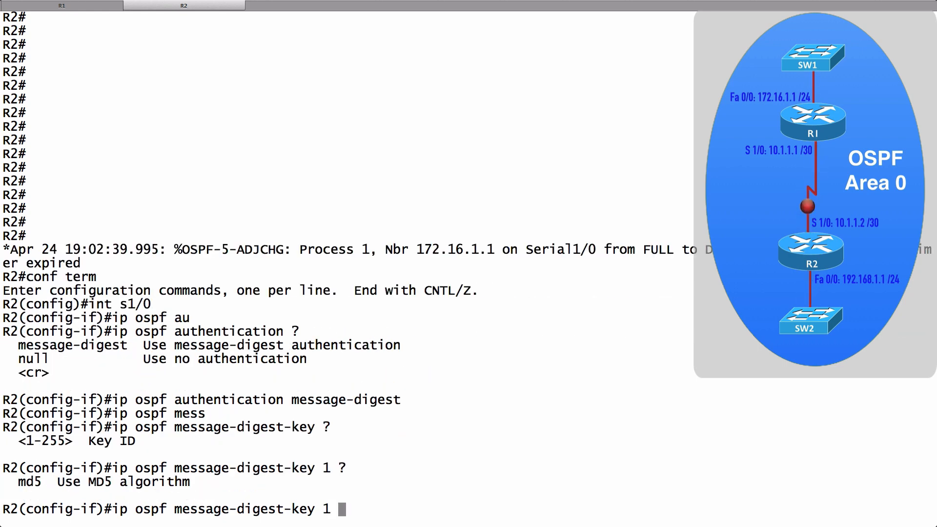
pyautogui.write('md5 ?')
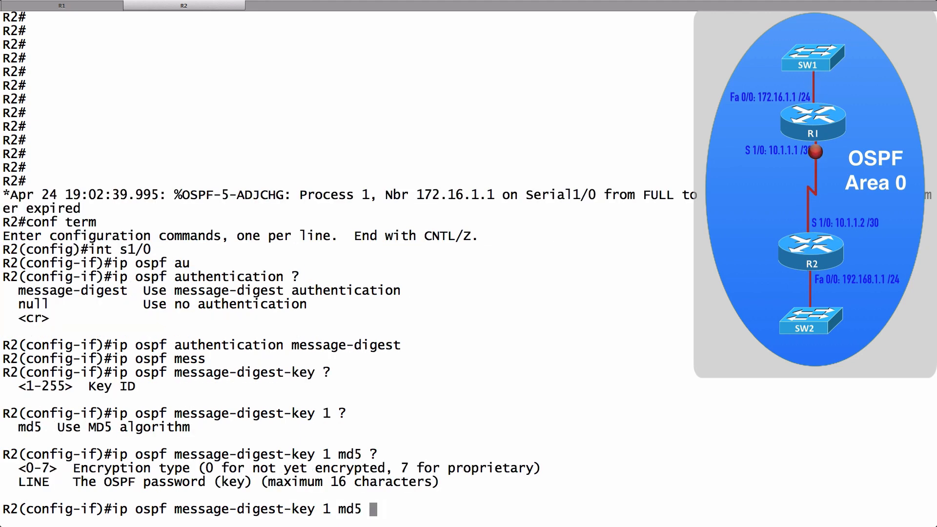
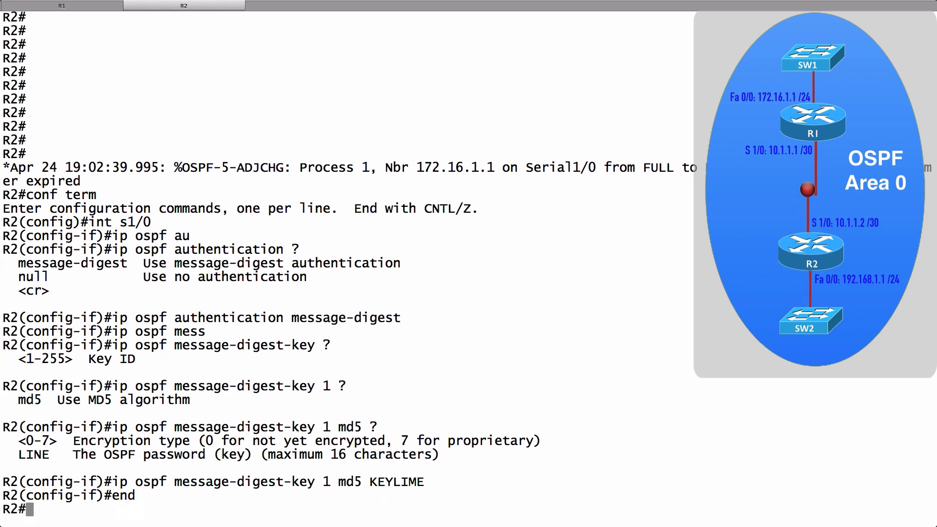
# Confirm neighbor 172.16.1.1 is FULL on Serial1/0, then query show ip ospf interface s1/0
pyautogui.press('Return')
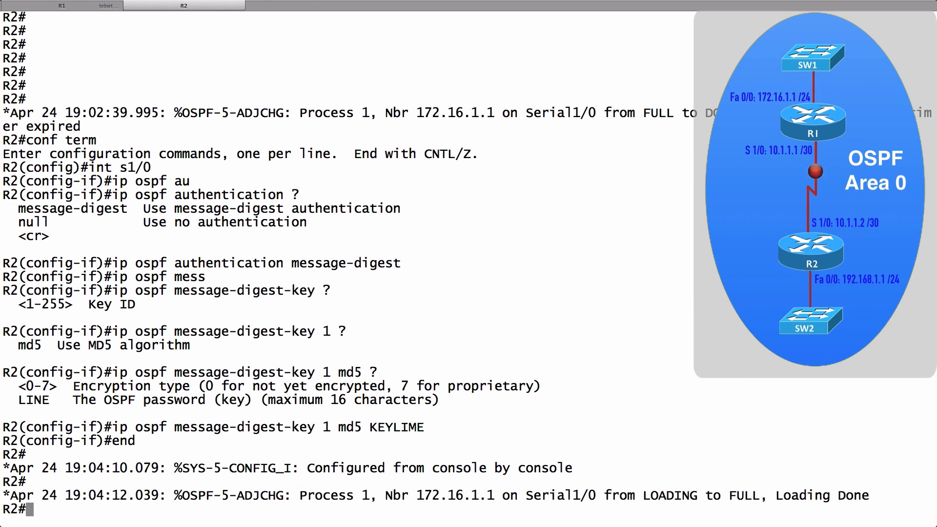
pyautogui.moveTo(641, 488)
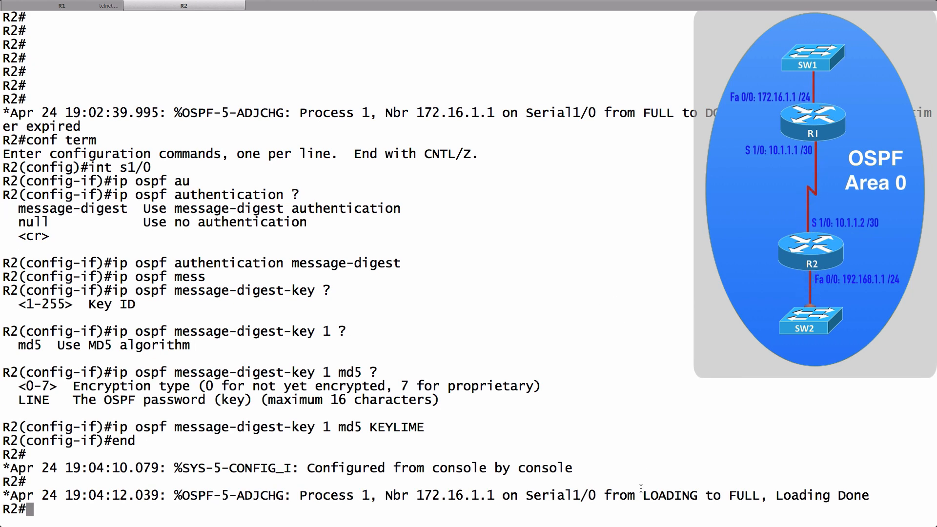
pyautogui.doubleClick(701, 495)
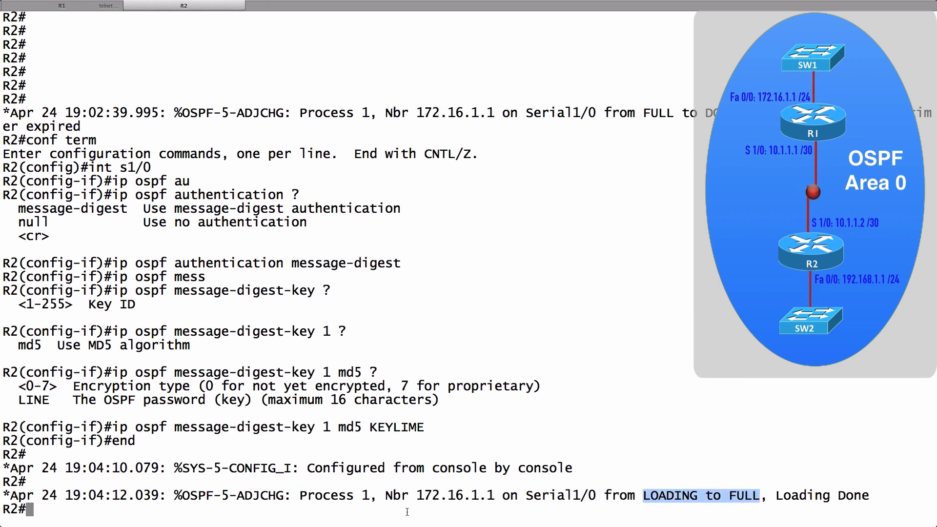
pyautogui.write('show ip ospf')
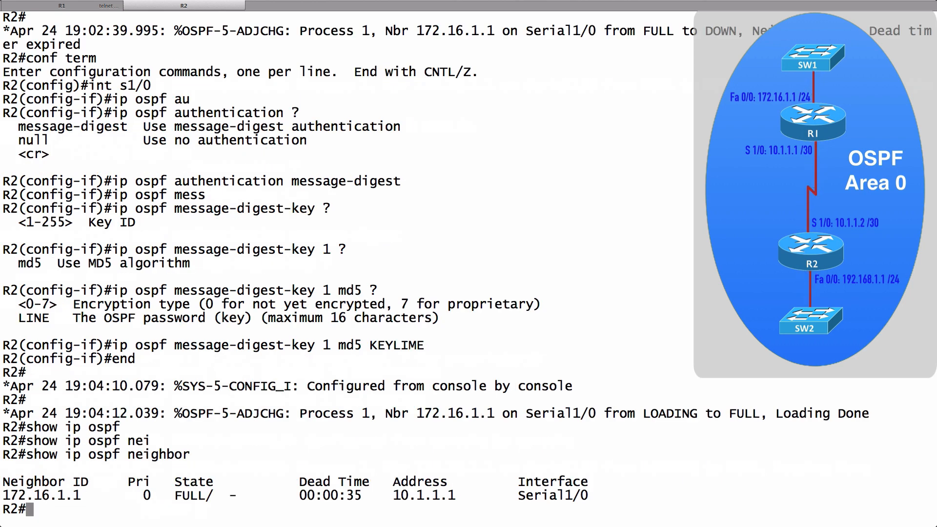
pyautogui.write('show ip')
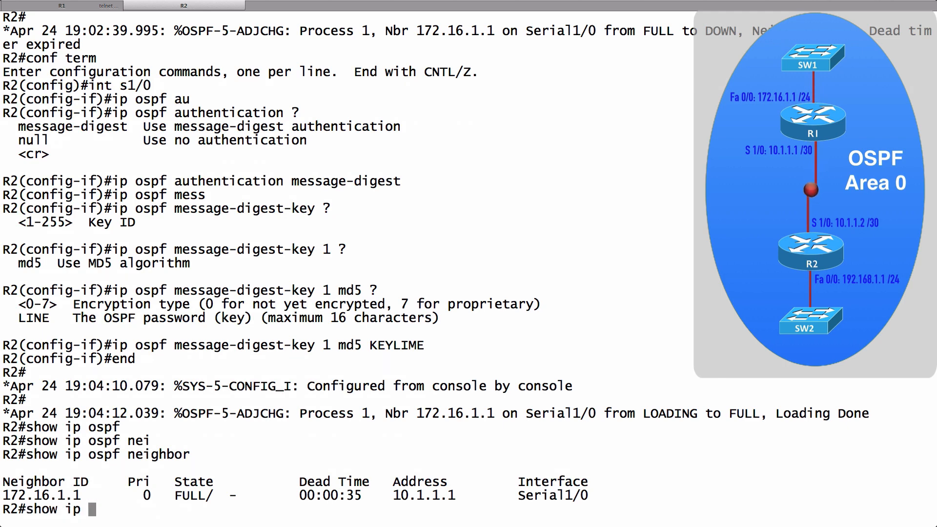
pyautogui.write('ospf inter')
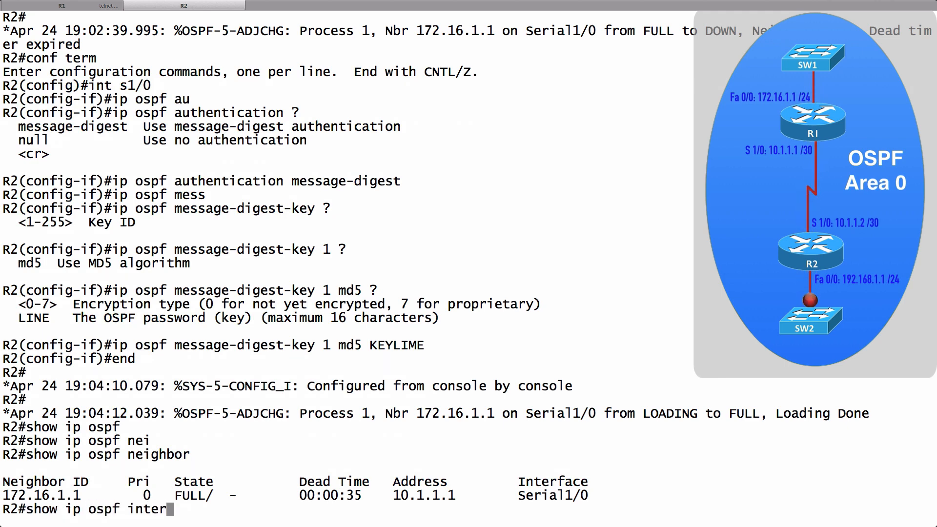
pyautogui.write('face')
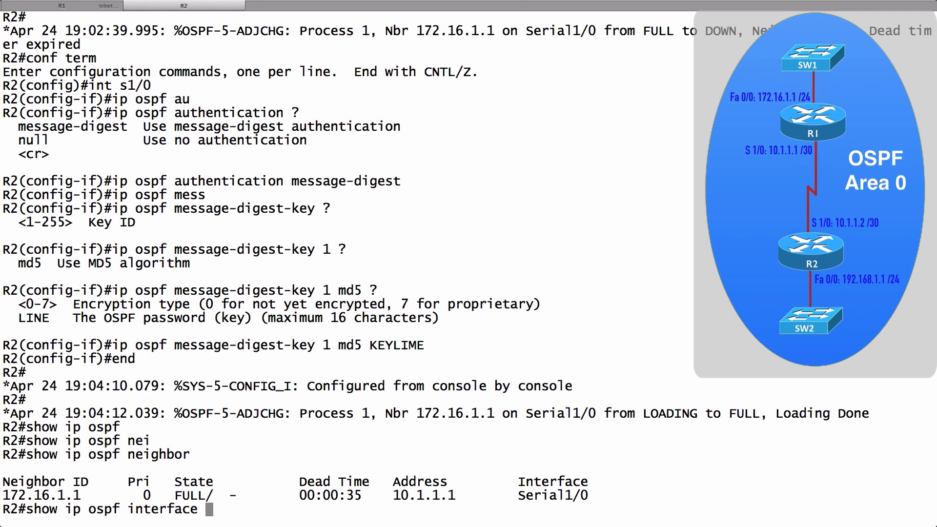
pyautogui.write('s1/')
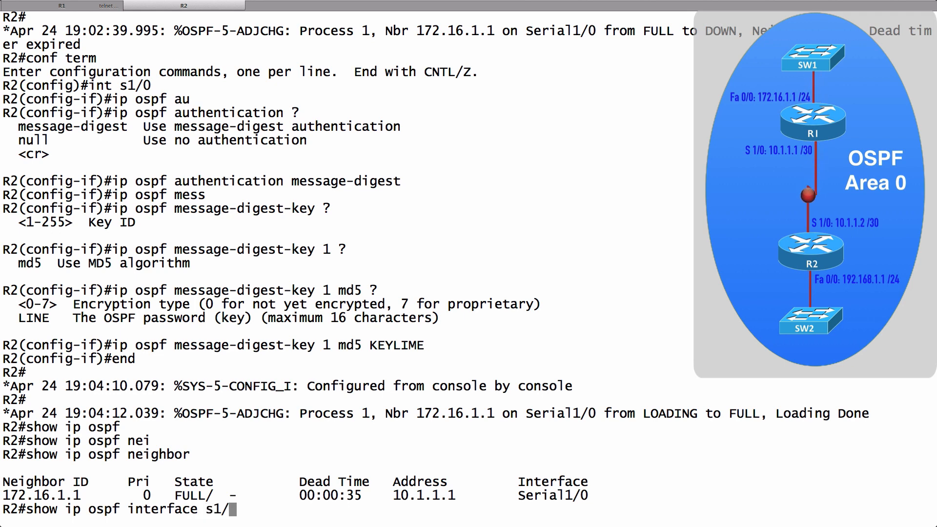